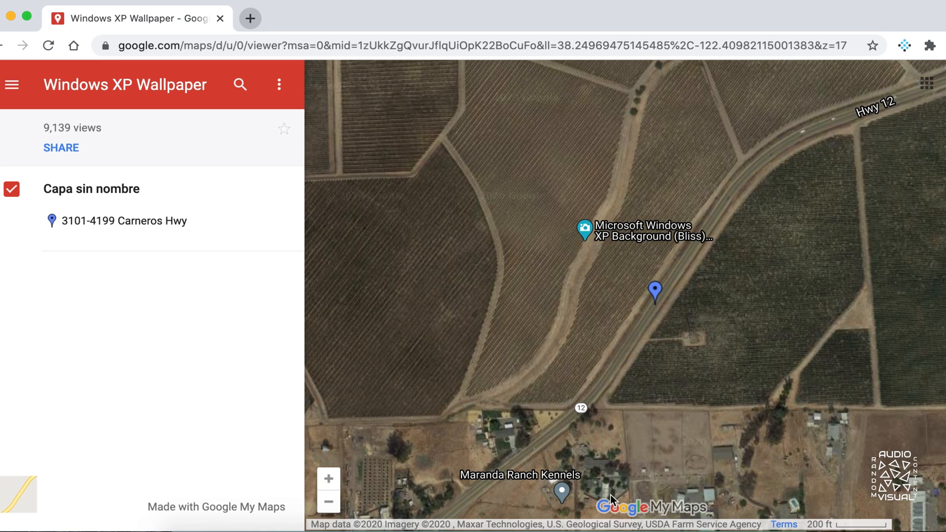
{"action": "mouse_move", "coordinate": [651, 307]}
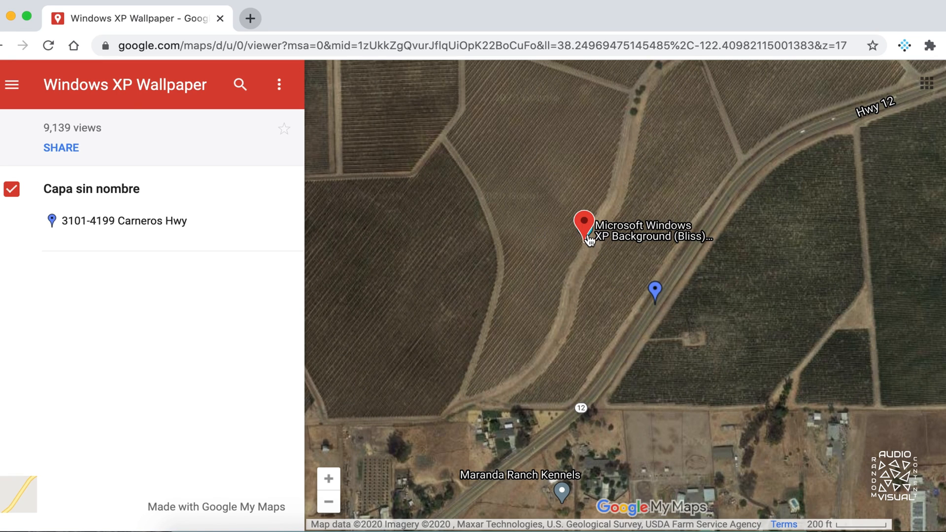
Step: Bring up the Tim Berners-Lee Wikipedia article and scroll into his early career at CERN
{"action": "left_click", "coordinate": [583, 226]}
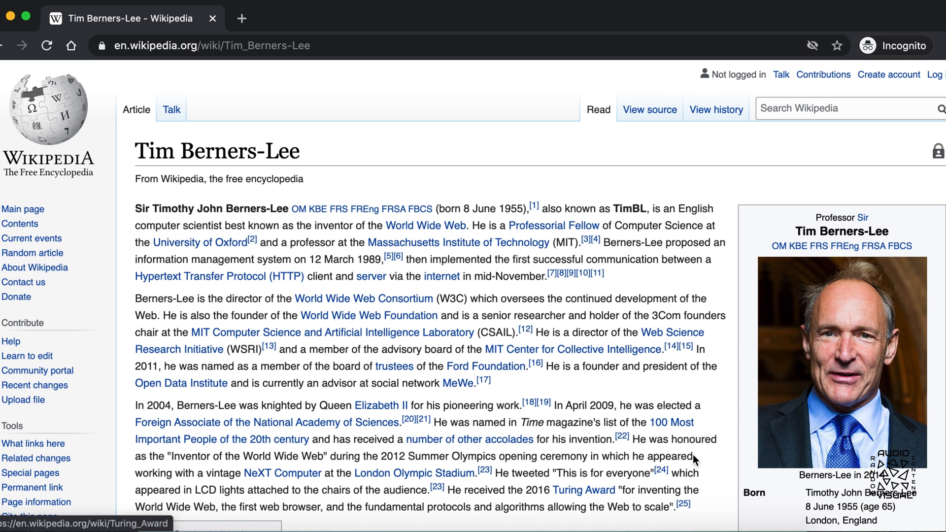
{"action": "scroll", "scroll_direction": "down", "scroll_amount": 3}
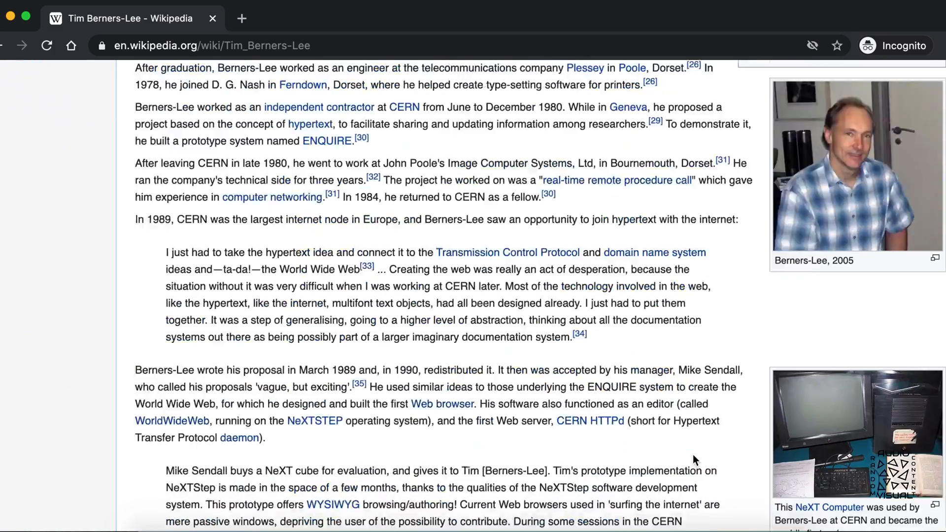
{"action": "left_click", "coordinate": [856, 434]}
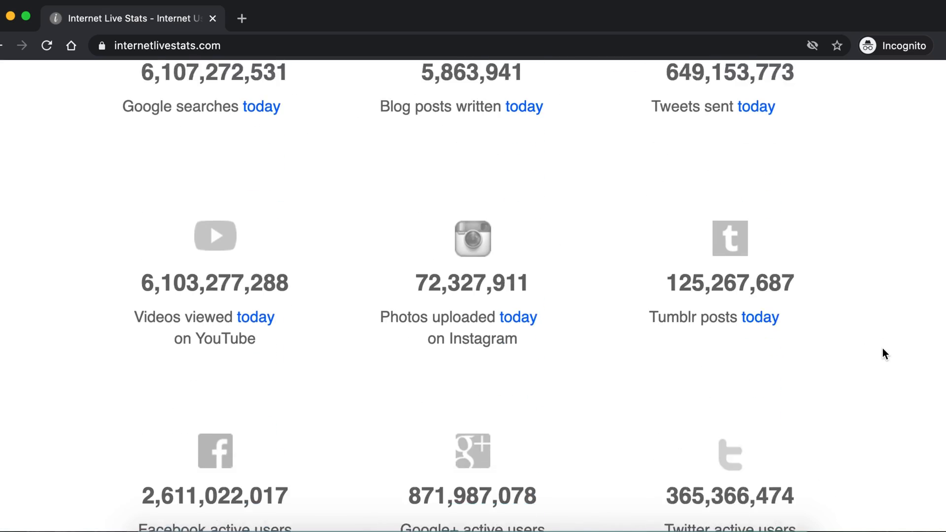
Step: Scroll the live internet counters and switch to the '1 second' activity view
{"action": "scroll", "scroll_direction": "down", "scroll_amount": 3}
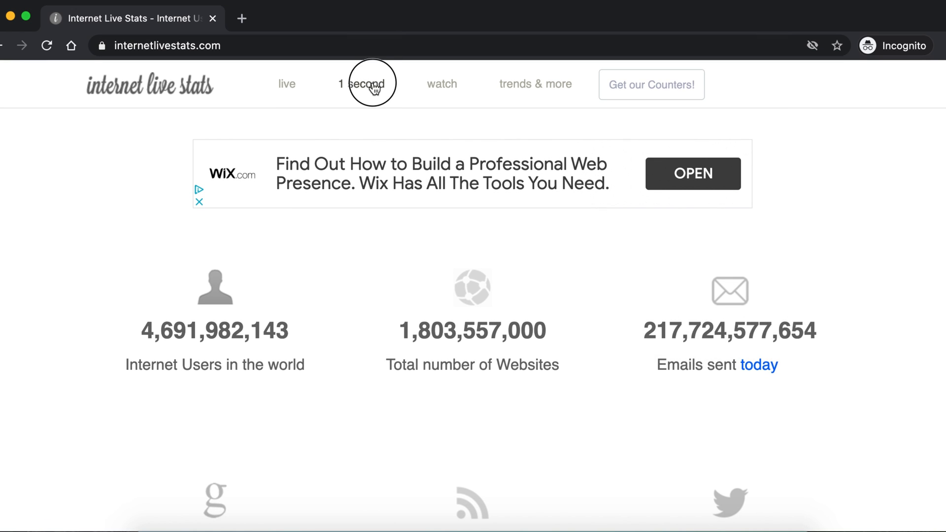
{"action": "left_click", "coordinate": [366, 84]}
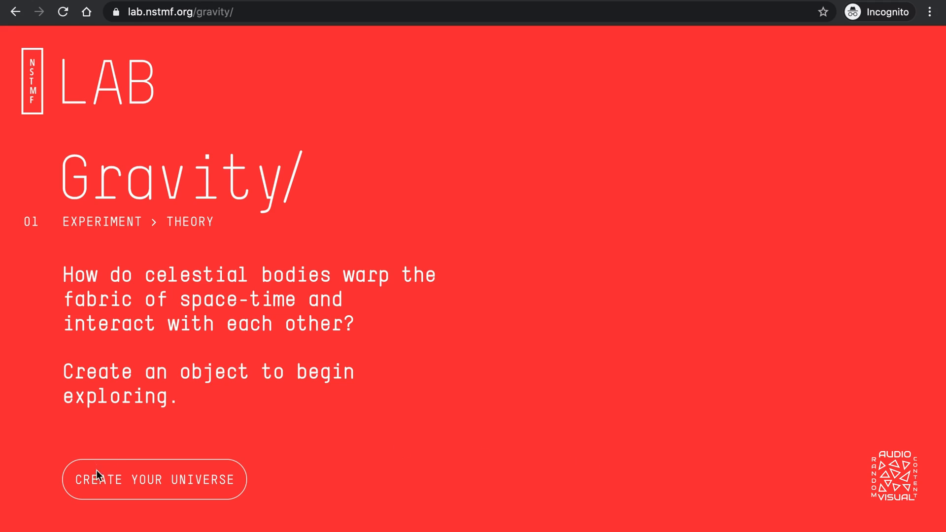
Step: Start a new universe with 'Create Your Universe' in the Gravity experiment
{"action": "left_click", "coordinate": [154, 479]}
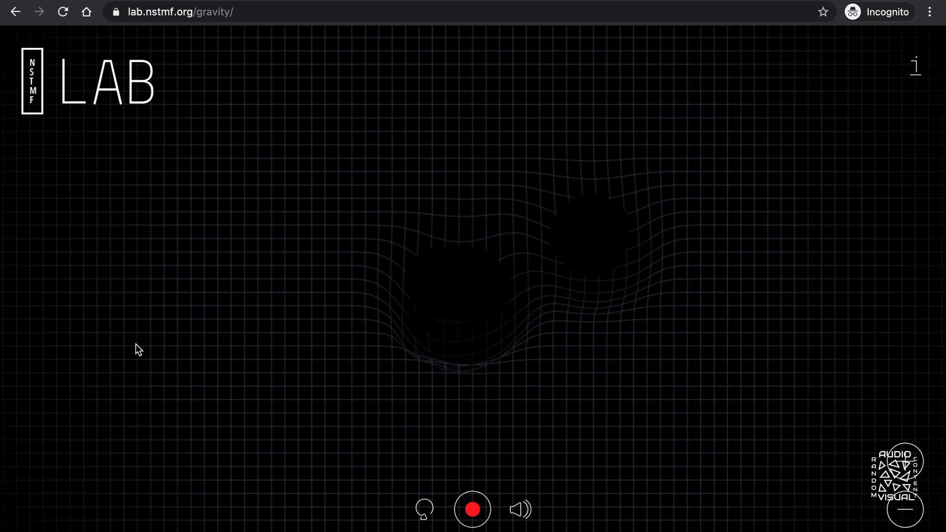
Step: Add one more object so the universe hits critical mass and collapses to the results screen
{"action": "left_click", "coordinate": [472, 508]}
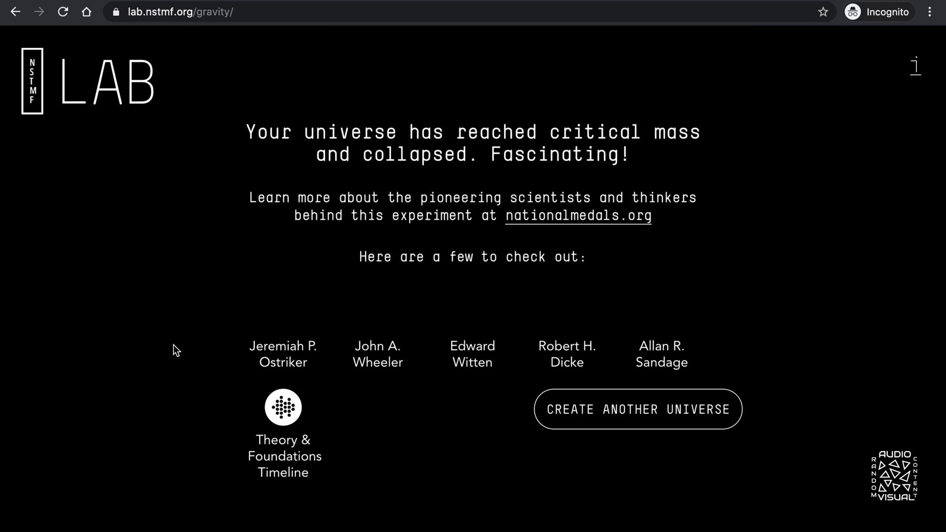
{"action": "mouse_move", "coordinate": [313, 427]}
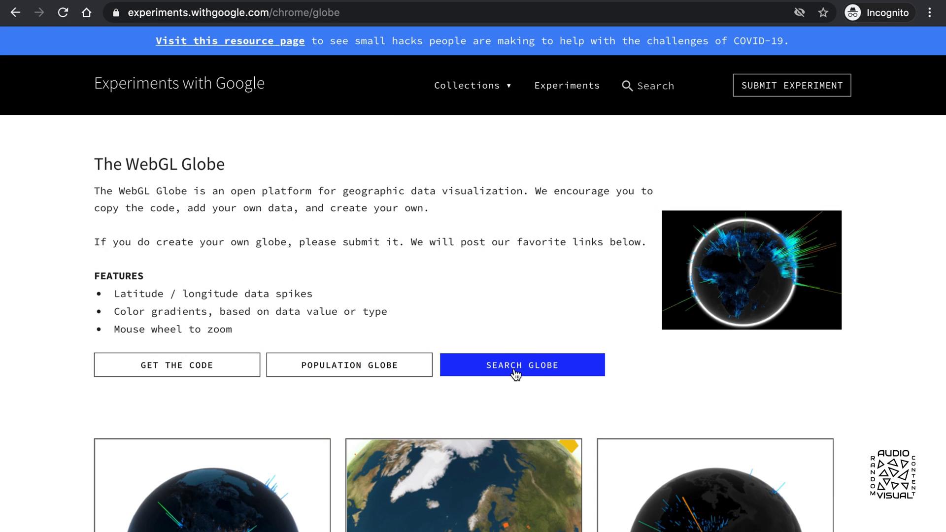
Step: Launch the Search Globe from the WebGL Globe experiment page
{"action": "left_click", "coordinate": [521, 365]}
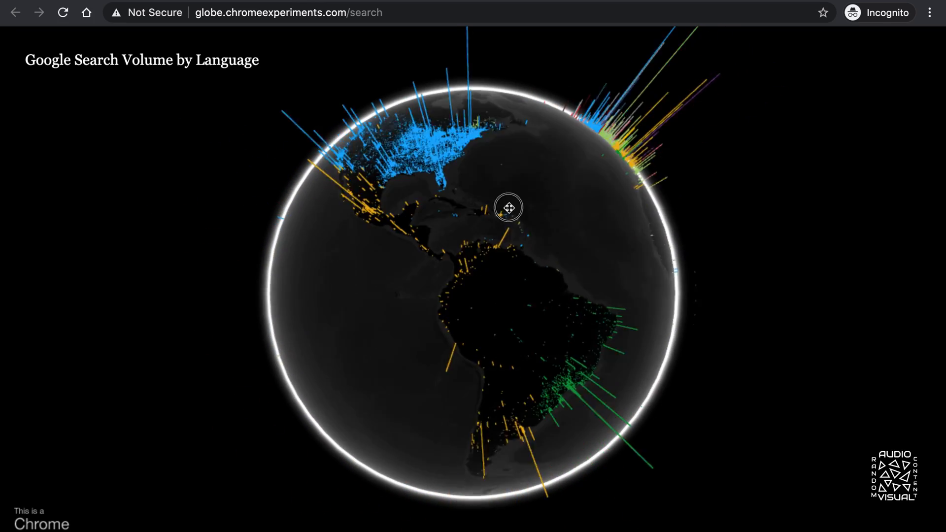
Step: Spin the search-volume globe from the Americas over Europe to India and East Asia
{"action": "left_click_drag", "start_coordinate": [508, 207], "coordinate": [604, 246]}
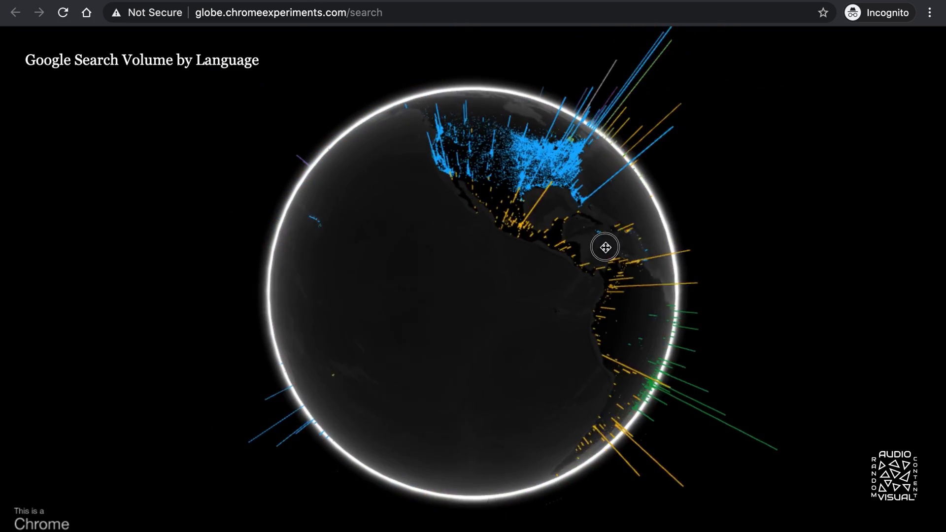
{"action": "left_click_drag", "start_coordinate": [605, 247], "coordinate": [330, 277]}
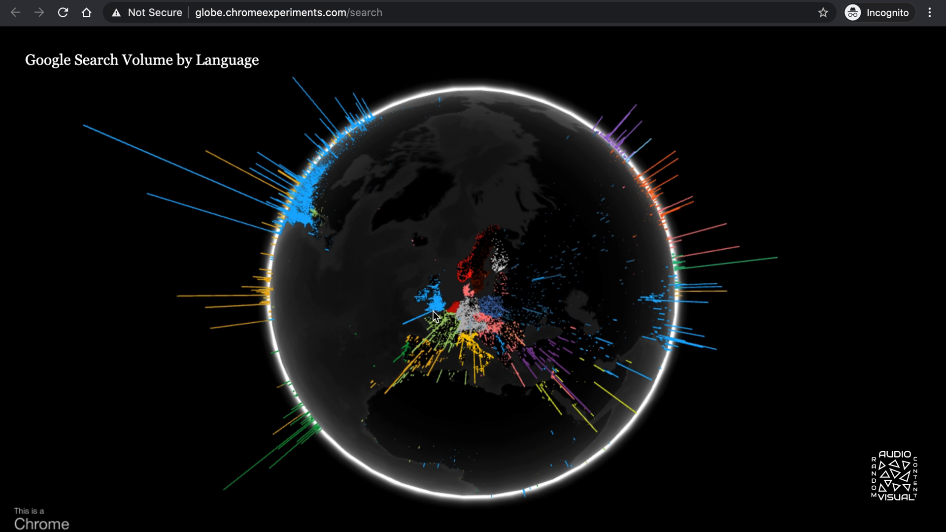
{"action": "left_click_drag", "start_coordinate": [434, 316], "coordinate": [398, 246]}
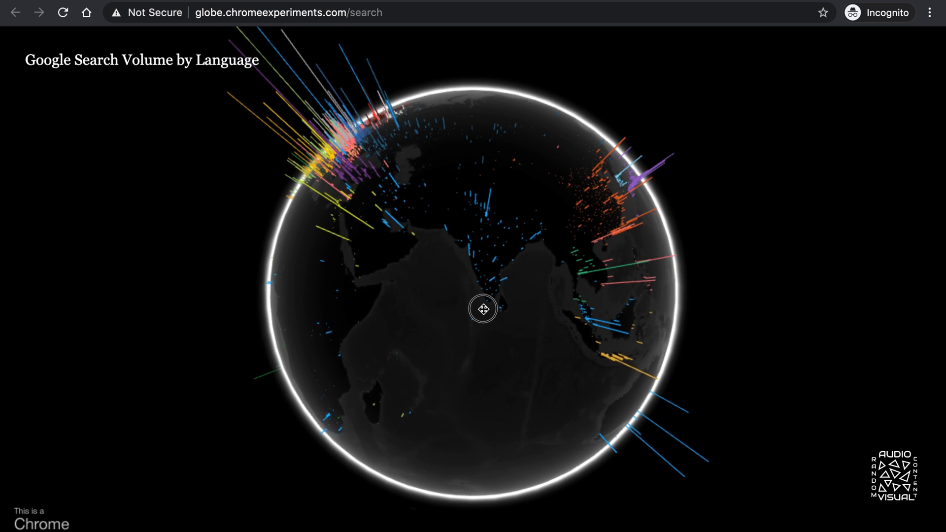
{"action": "left_click_drag", "start_coordinate": [482, 308], "coordinate": [495, 337]}
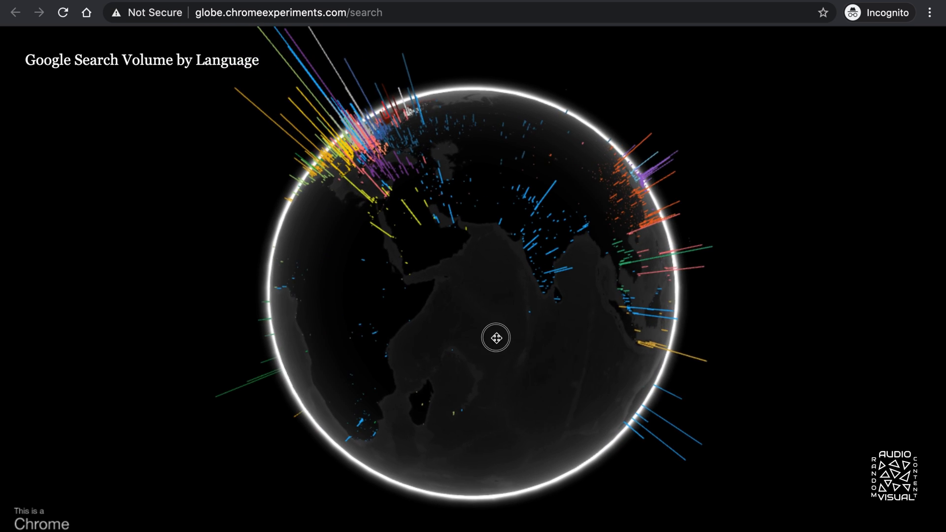
{"action": "left_click_drag", "start_coordinate": [496, 337], "coordinate": [423, 341]}
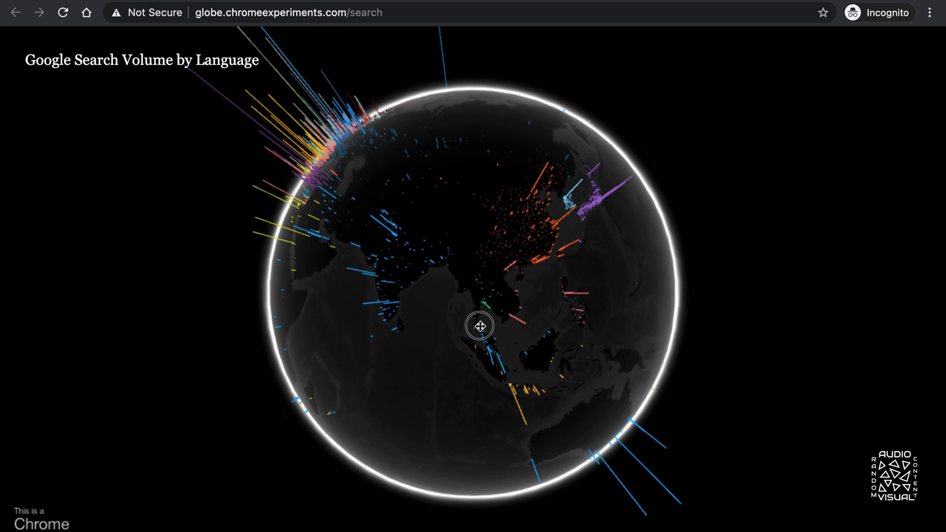
Step: Rotate the globe past Australia and the Pacific to center North and South America
{"action": "left_click_drag", "start_coordinate": [480, 326], "coordinate": [407, 260]}
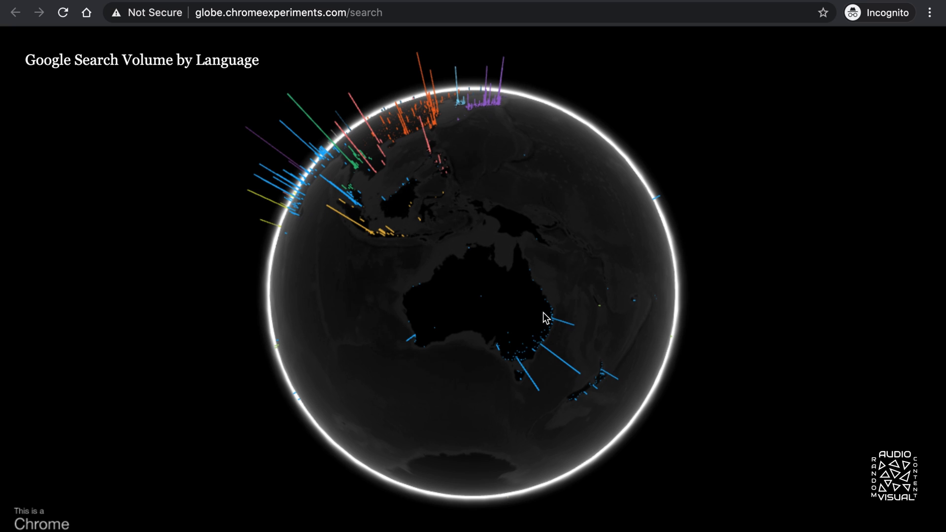
{"action": "mouse_move", "coordinate": [531, 366]}
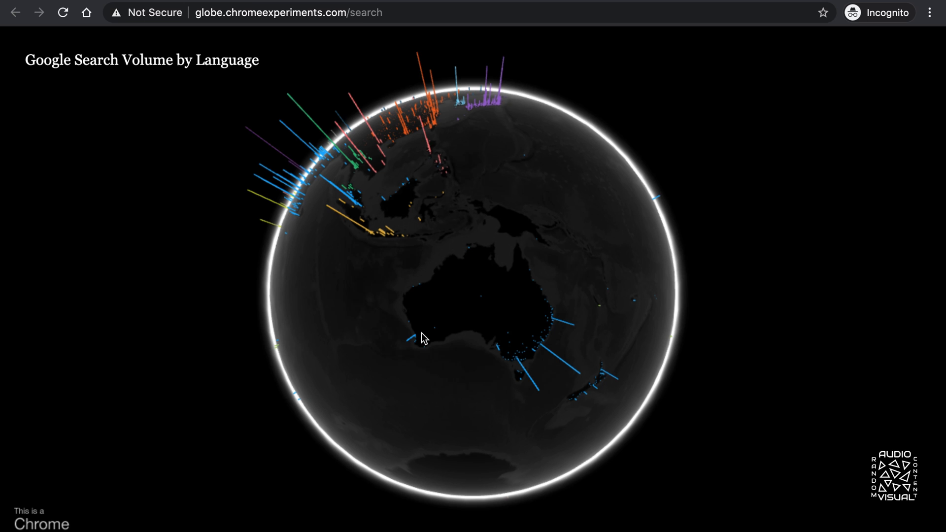
{"action": "left_click", "coordinate": [579, 251]}
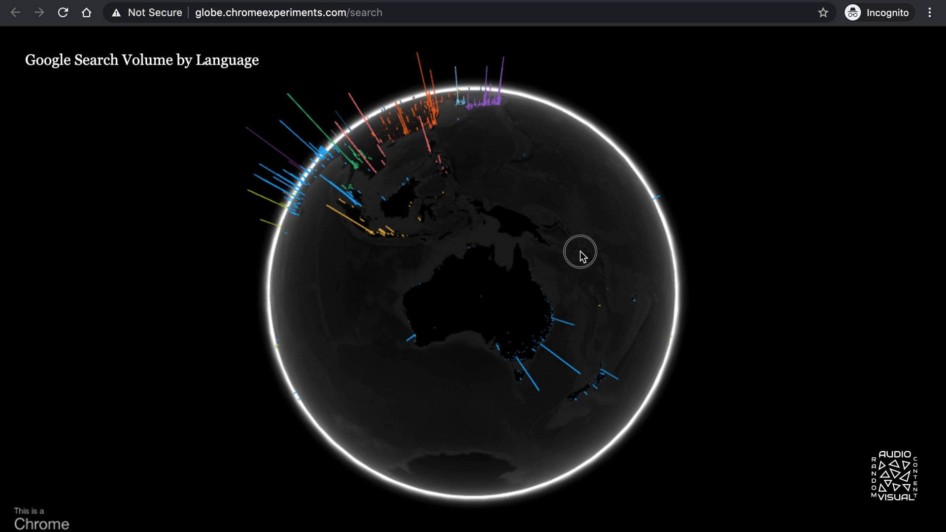
{"action": "left_click_drag", "start_coordinate": [579, 252], "coordinate": [491, 321]}
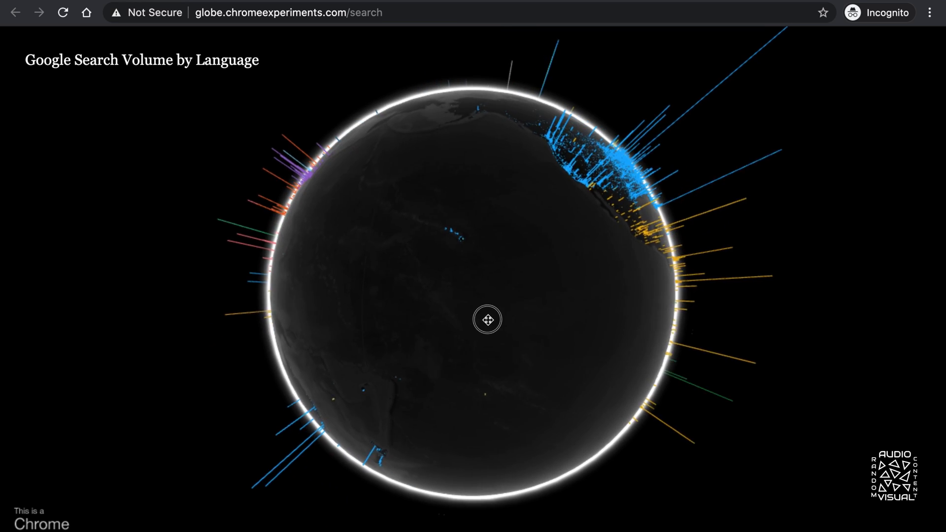
{"action": "left_click_drag", "start_coordinate": [487, 319], "coordinate": [380, 385]}
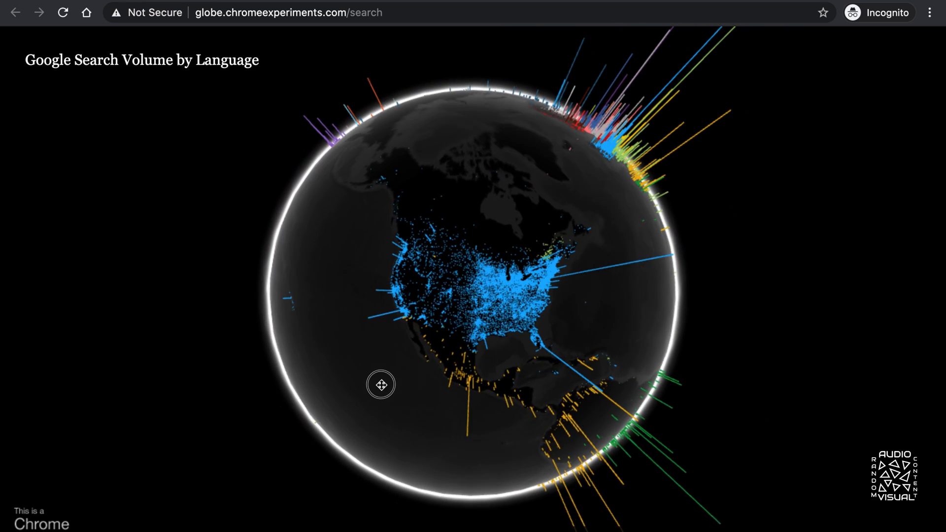
{"action": "left_click_drag", "start_coordinate": [380, 384], "coordinate": [467, 350]}
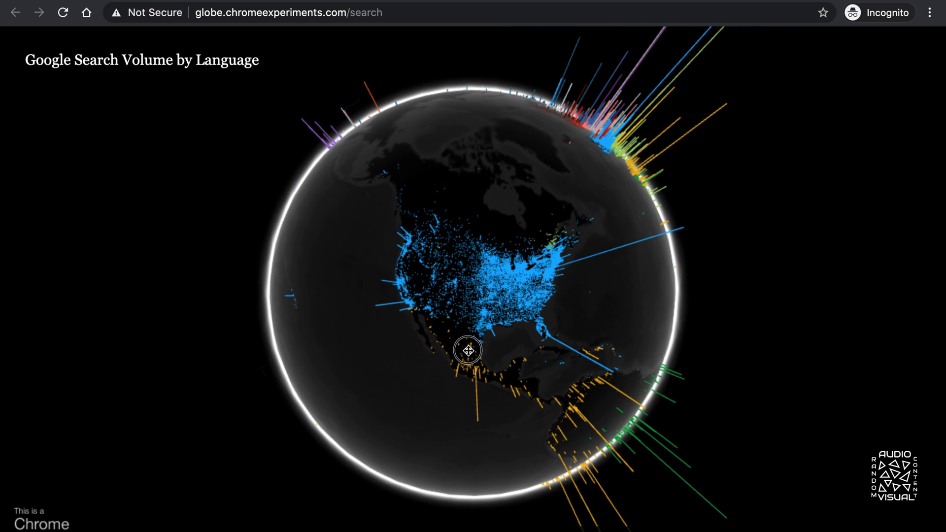
{"action": "left_click_drag", "start_coordinate": [467, 350], "coordinate": [525, 303]}
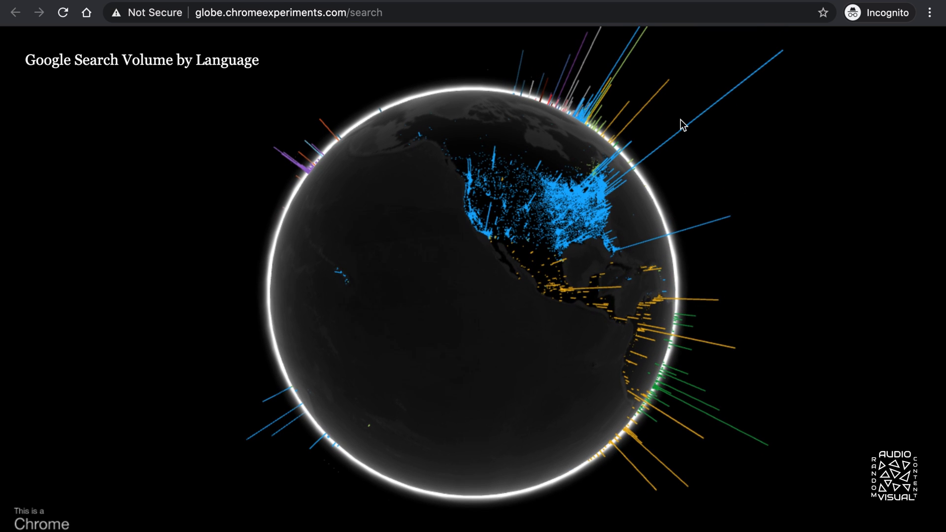
{"action": "mouse_move", "coordinate": [680, 166]}
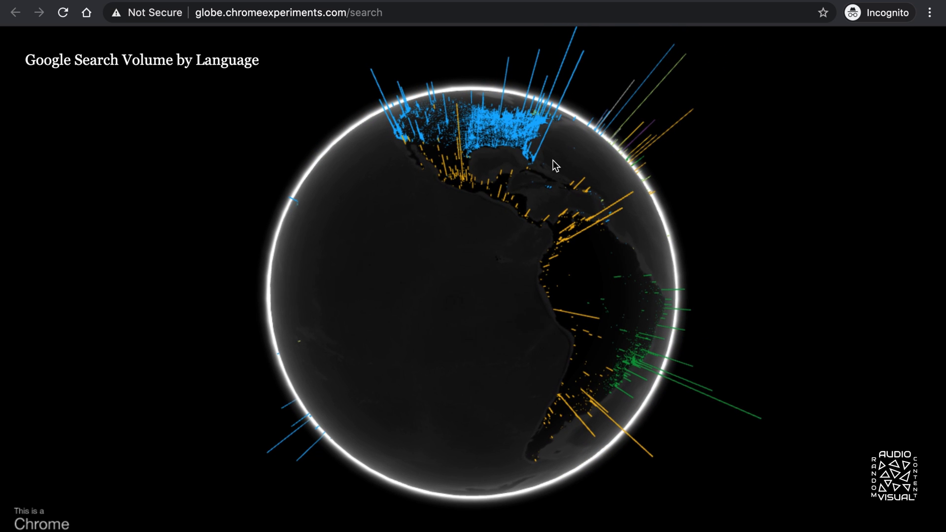
{"action": "left_click_drag", "start_coordinate": [554, 165], "coordinate": [668, 134]}
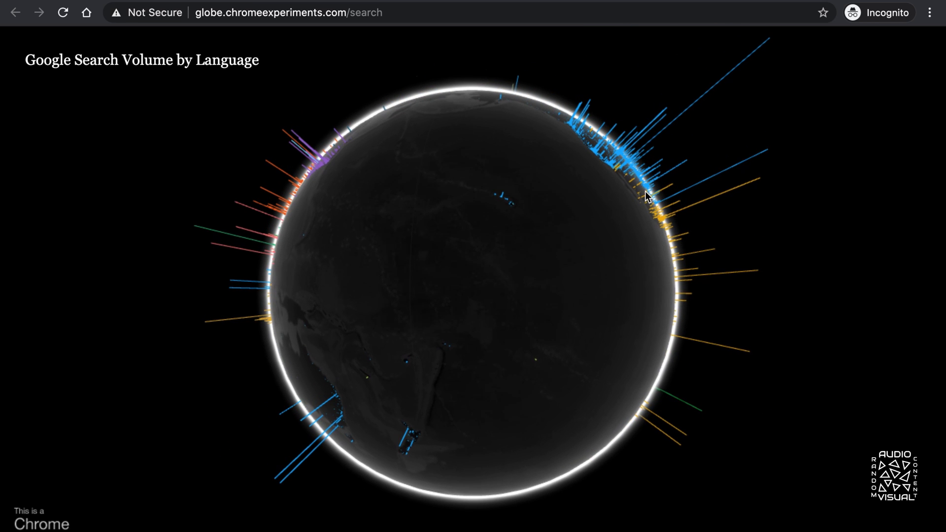
{"action": "mouse_move", "coordinate": [625, 95]}
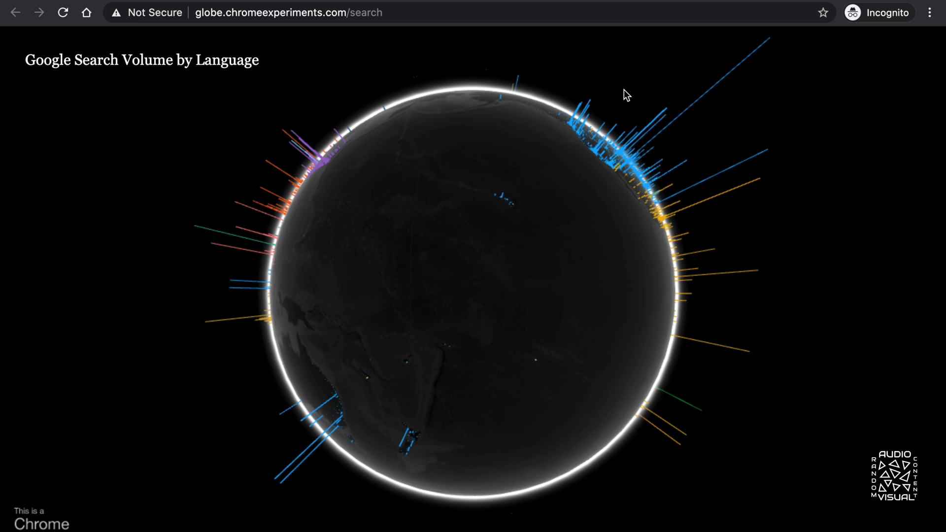
{"action": "mouse_move", "coordinate": [673, 114]}
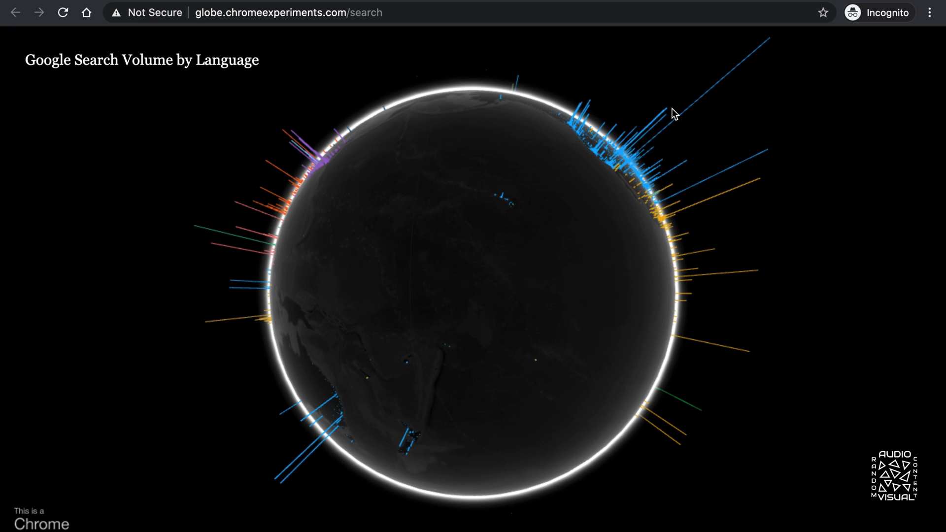
{"action": "mouse_move", "coordinate": [651, 115]}
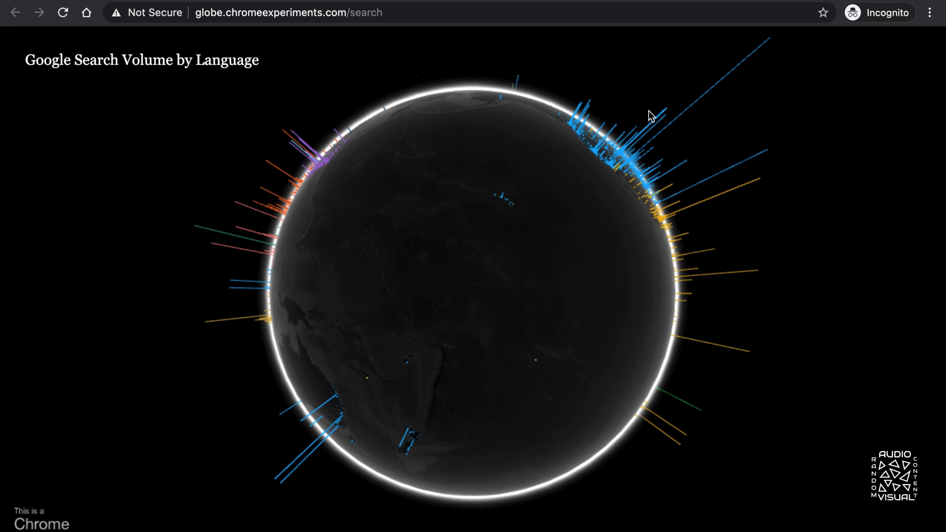
{"action": "mouse_move", "coordinate": [573, 101]}
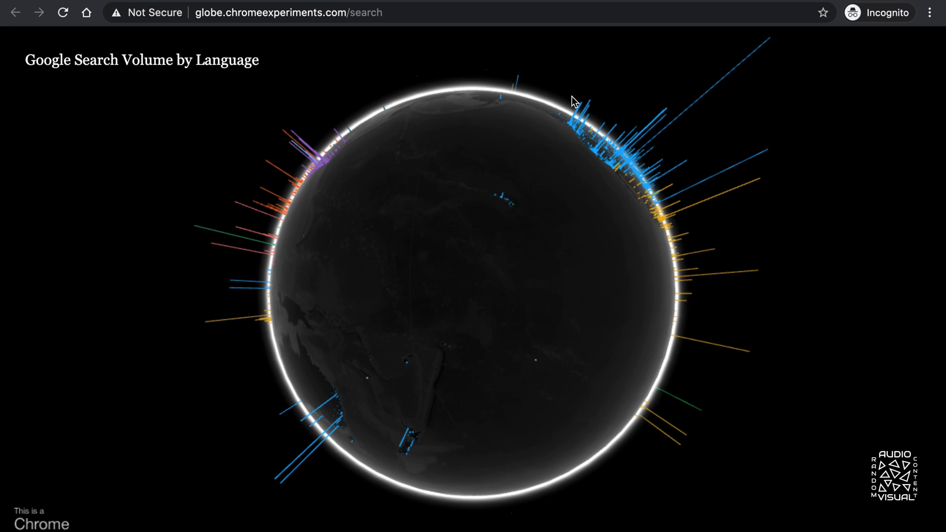
{"action": "mouse_move", "coordinate": [641, 154]}
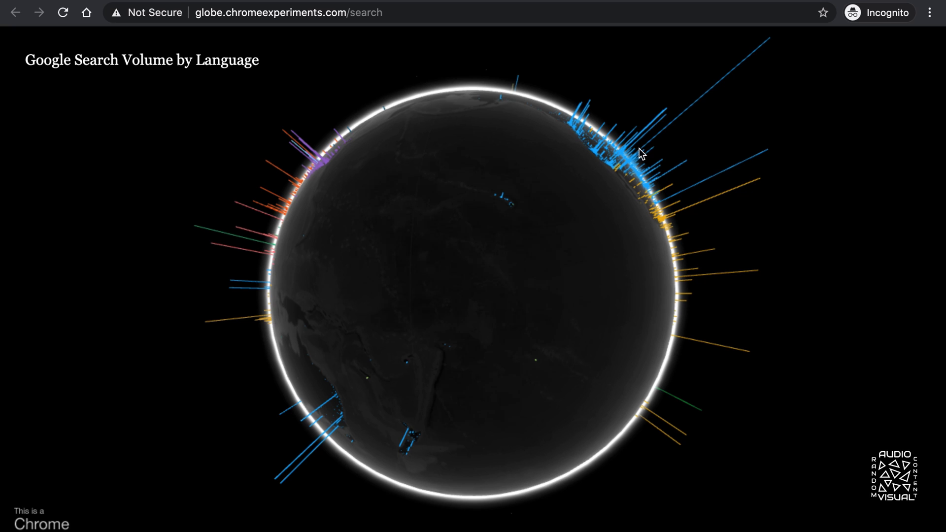
{"action": "mouse_move", "coordinate": [580, 111]}
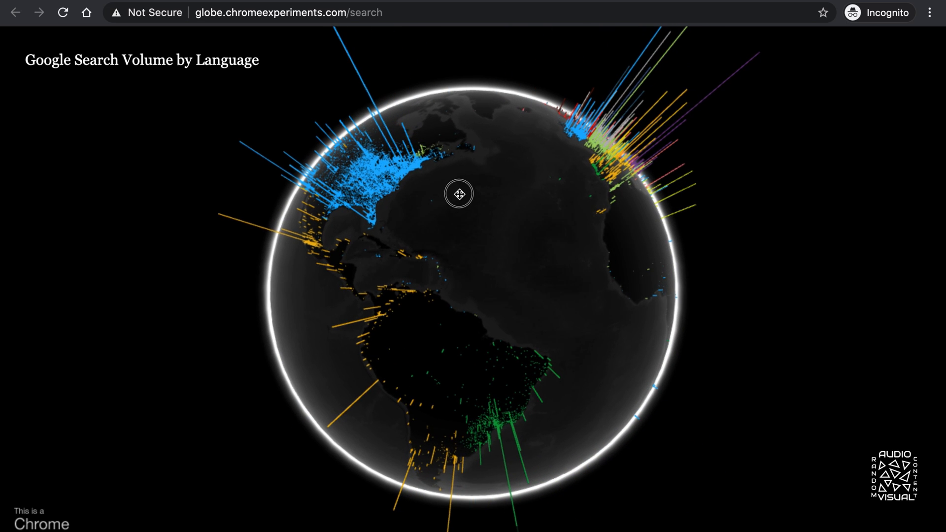
Step: Turn the globe over South America and the Atlantic, then tilt up to center Europe
{"action": "left_click_drag", "start_coordinate": [458, 194], "coordinate": [367, 131]}
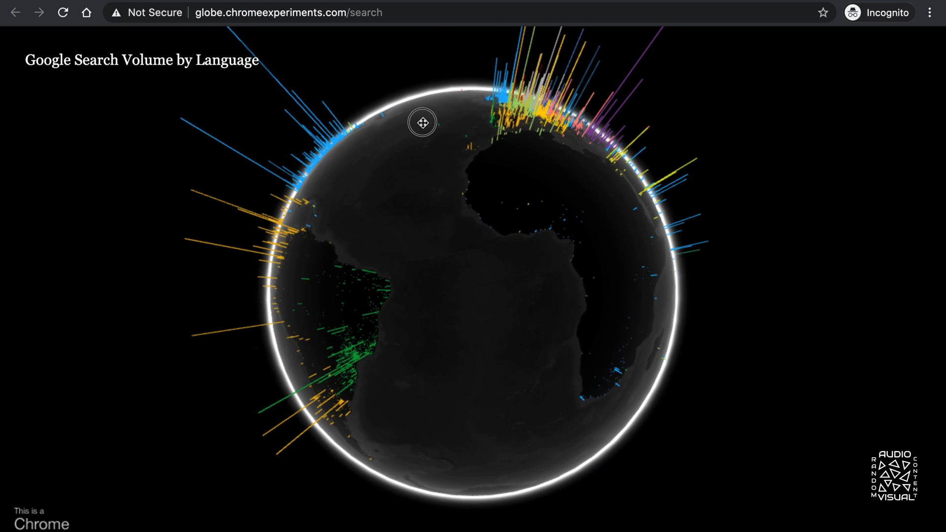
{"action": "left_click_drag", "start_coordinate": [423, 122], "coordinate": [480, 126]}
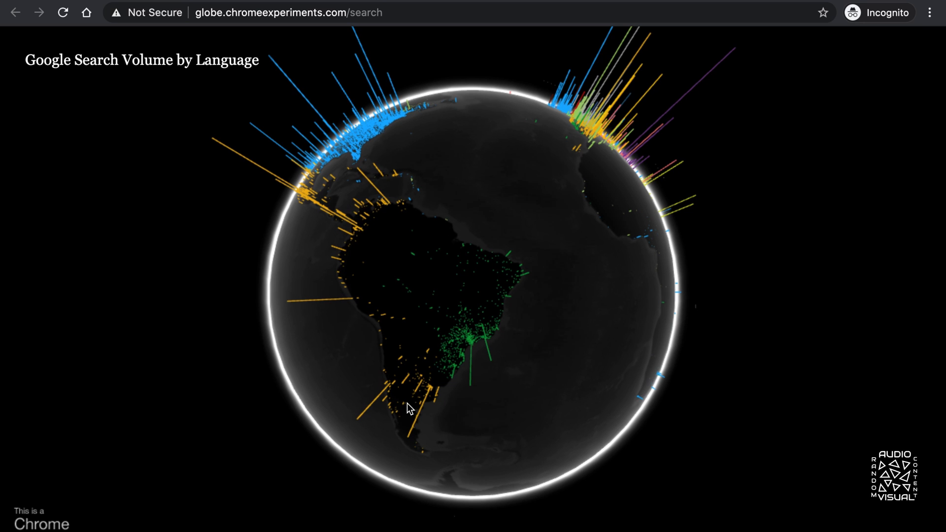
{"action": "mouse_move", "coordinate": [433, 376]}
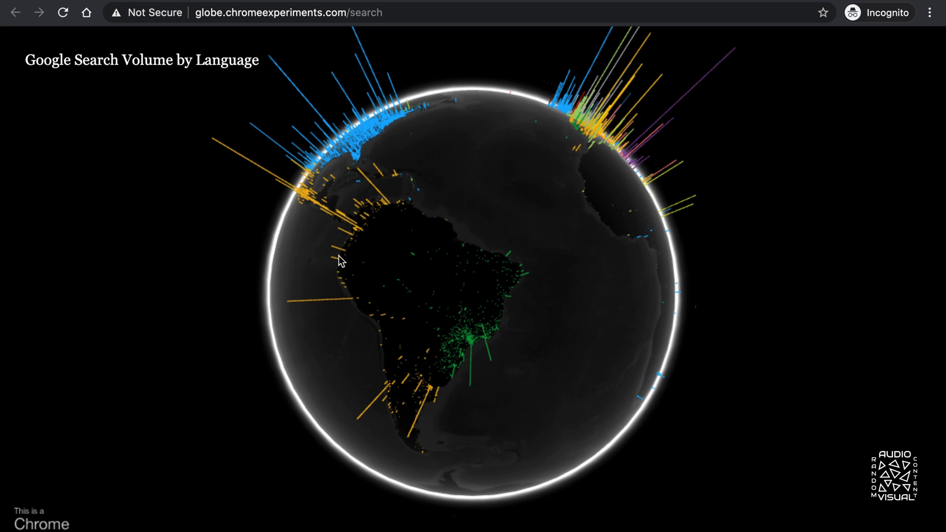
{"action": "mouse_move", "coordinate": [370, 222]}
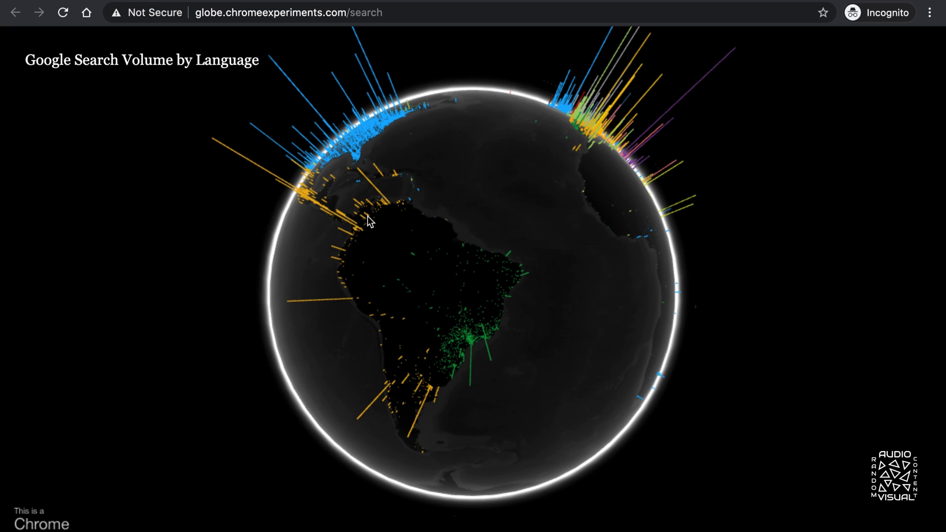
{"action": "left_click", "coordinate": [508, 255]}
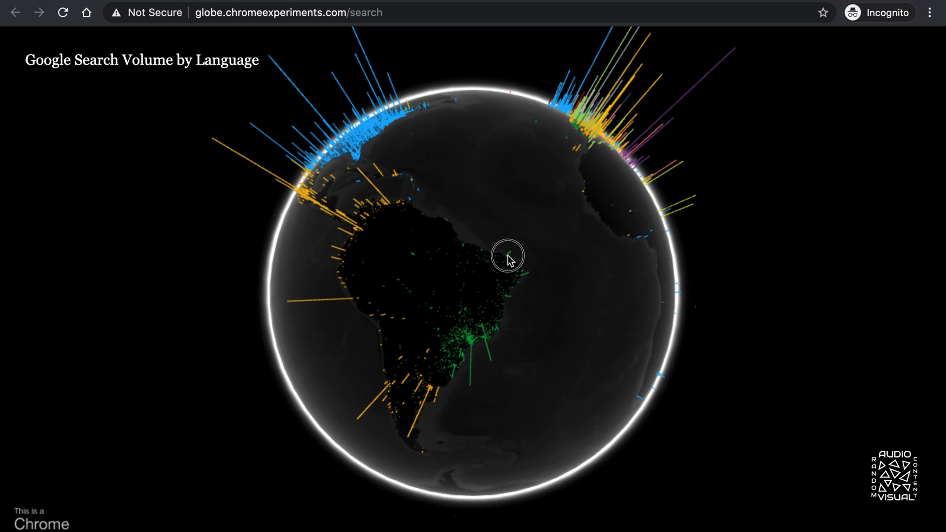
{"action": "left_click_drag", "start_coordinate": [508, 255], "coordinate": [381, 266]}
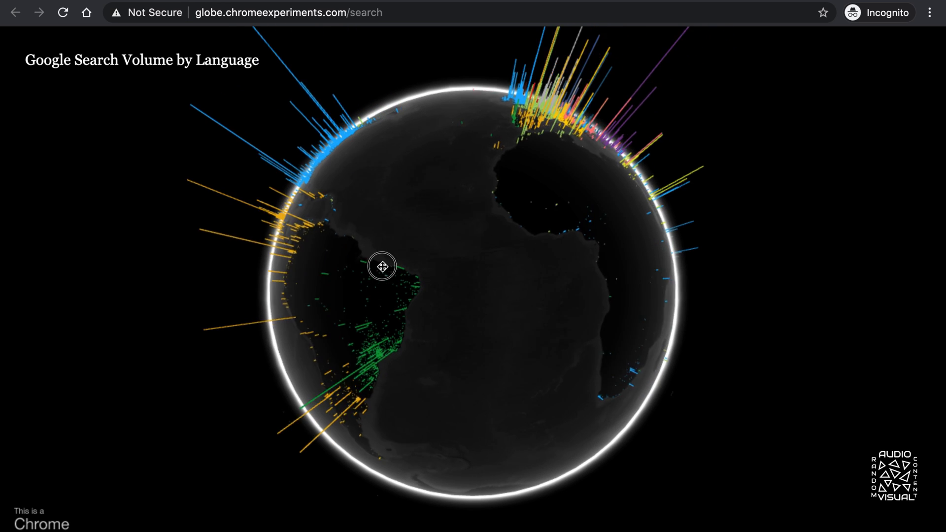
{"action": "left_click_drag", "start_coordinate": [381, 267], "coordinate": [372, 248]}
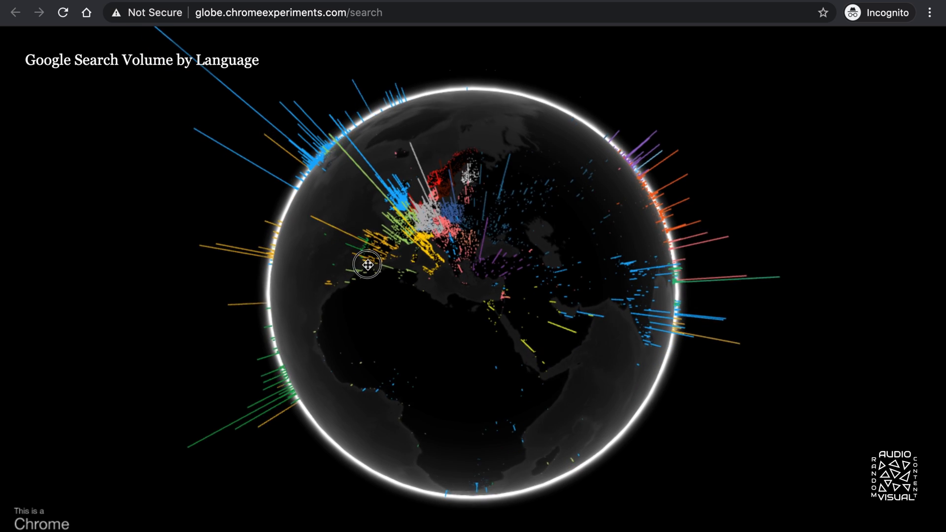
Step: Rotate the globe down over Africa and east to face the Indian Ocean
{"action": "left_click_drag", "start_coordinate": [366, 264], "coordinate": [372, 228]}
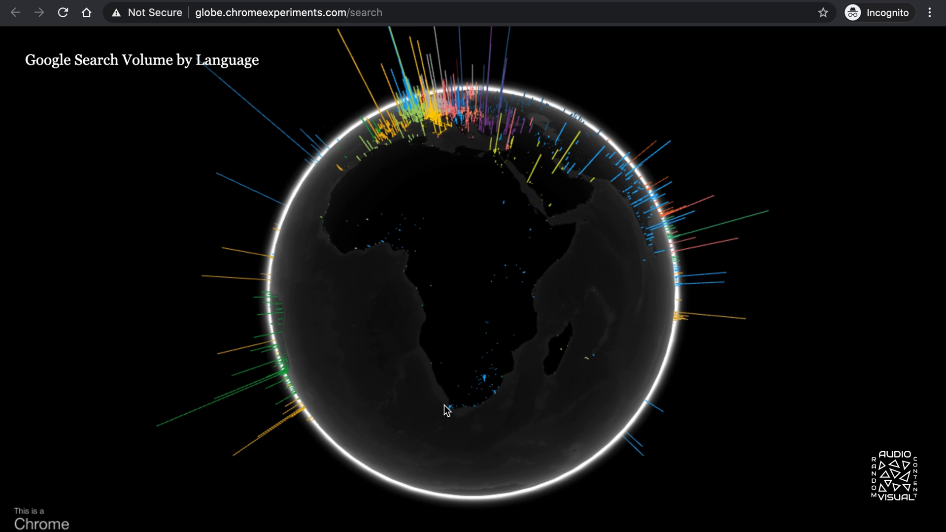
{"action": "mouse_move", "coordinate": [494, 361]}
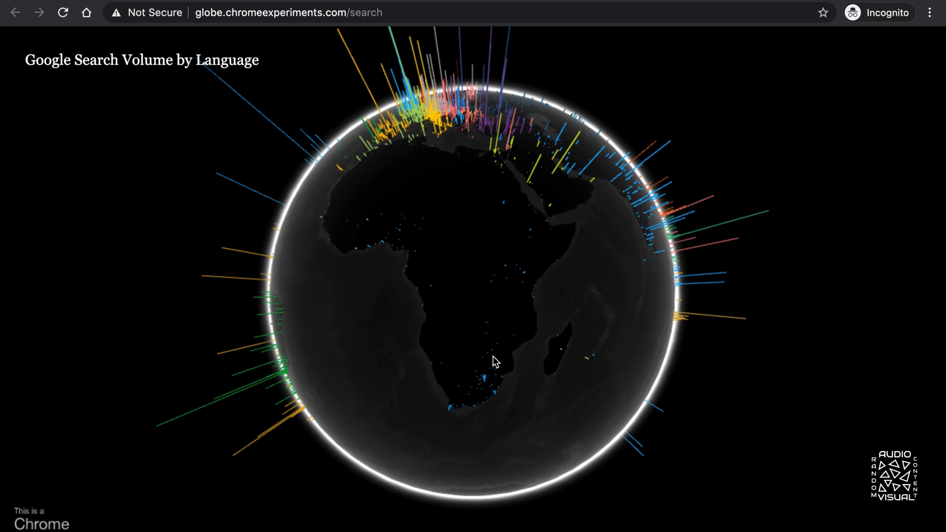
{"action": "mouse_move", "coordinate": [538, 233]}
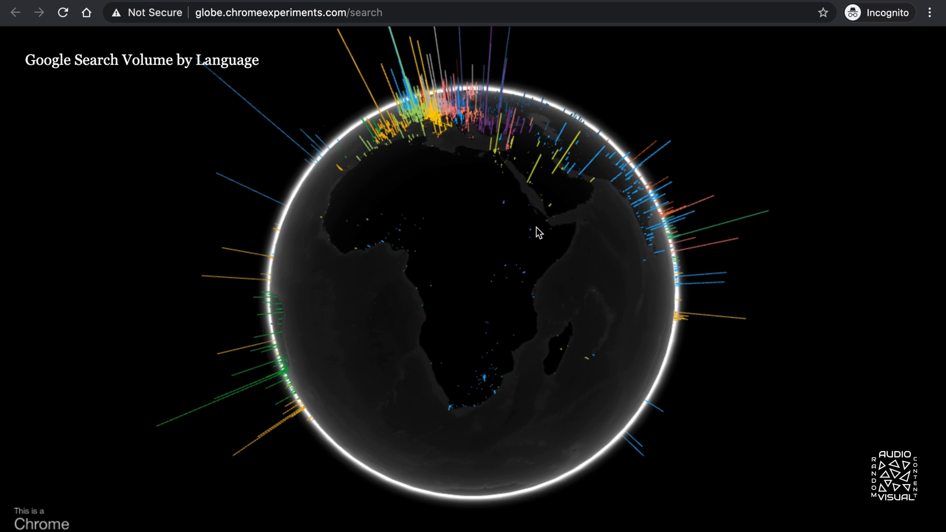
{"action": "mouse_move", "coordinate": [473, 372]}
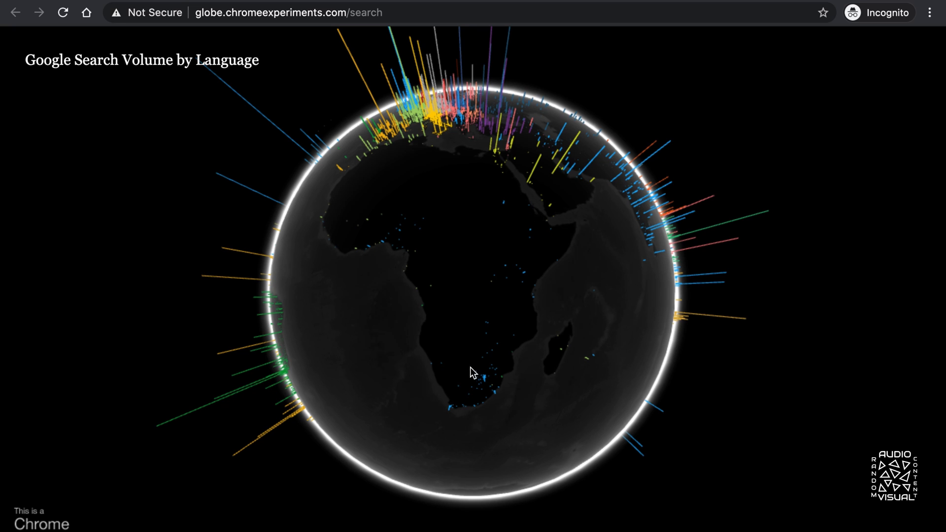
{"action": "mouse_move", "coordinate": [520, 291]}
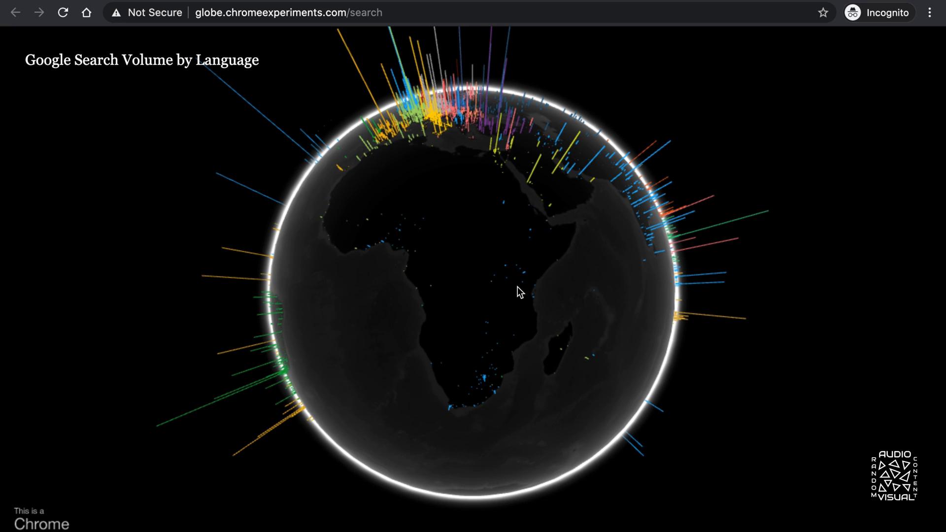
{"action": "left_click_drag", "start_coordinate": [520, 292], "coordinate": [453, 326]}
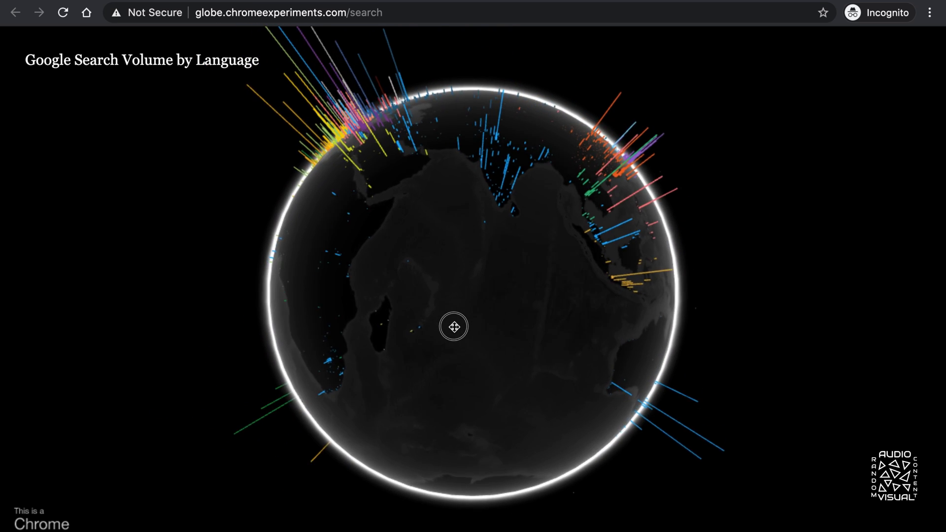
Step: Center eastern Africa and Madagascar, then return to the WebGL Globe overview page
{"action": "left_click_drag", "start_coordinate": [453, 326], "coordinate": [500, 267]}
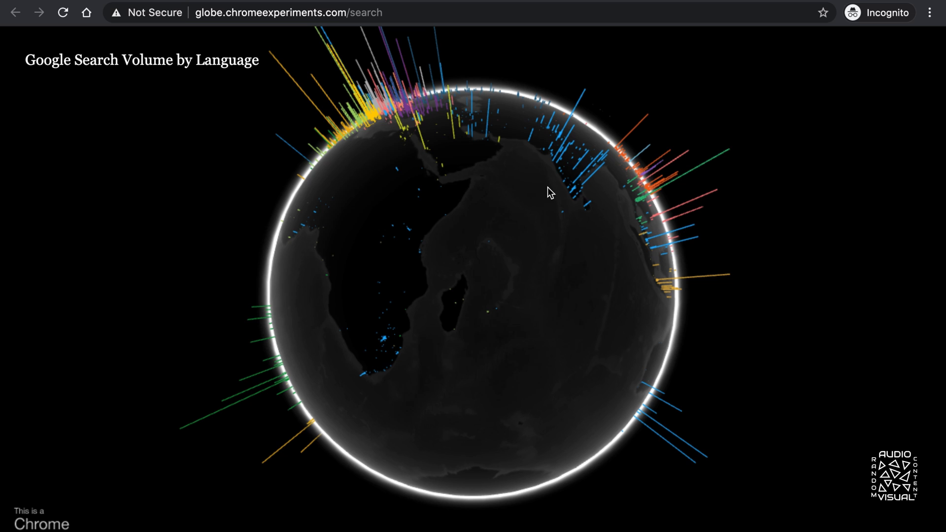
{"action": "mouse_move", "coordinate": [557, 176]}
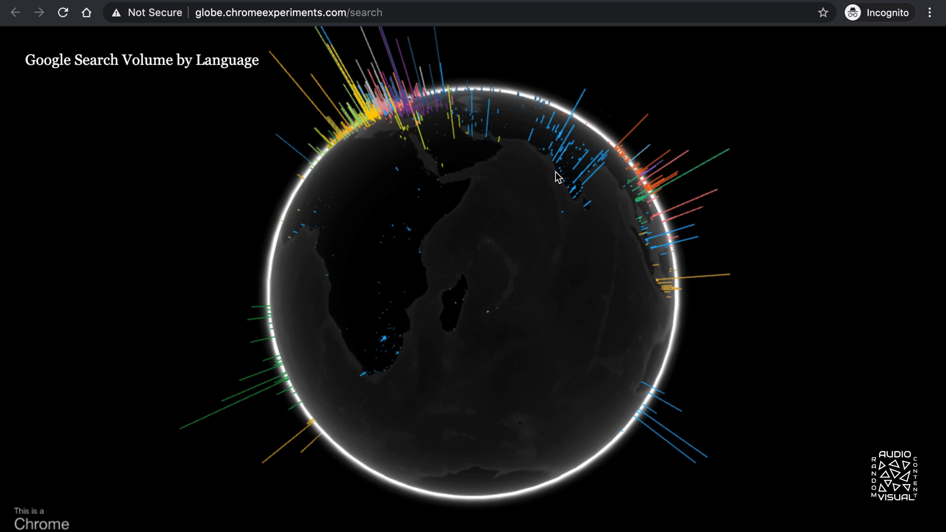
{"action": "mouse_move", "coordinate": [584, 176]}
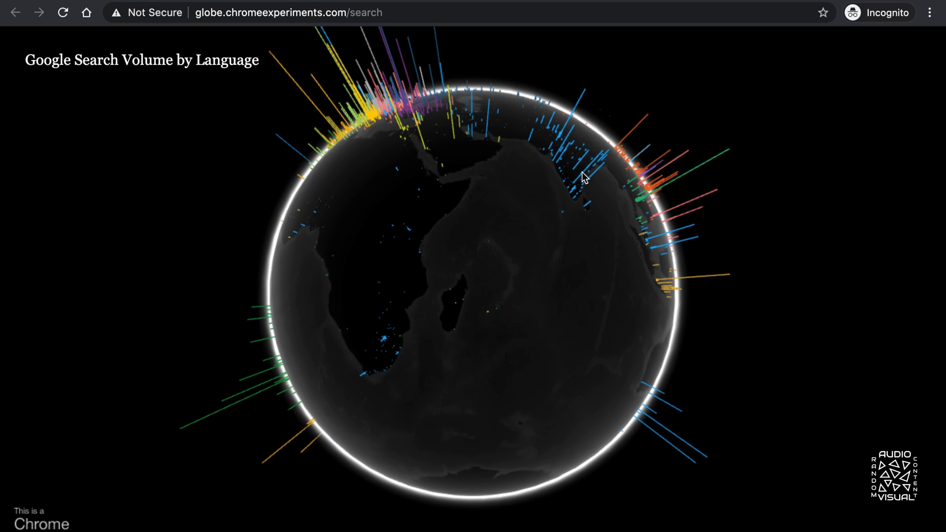
{"action": "mouse_move", "coordinate": [580, 192]}
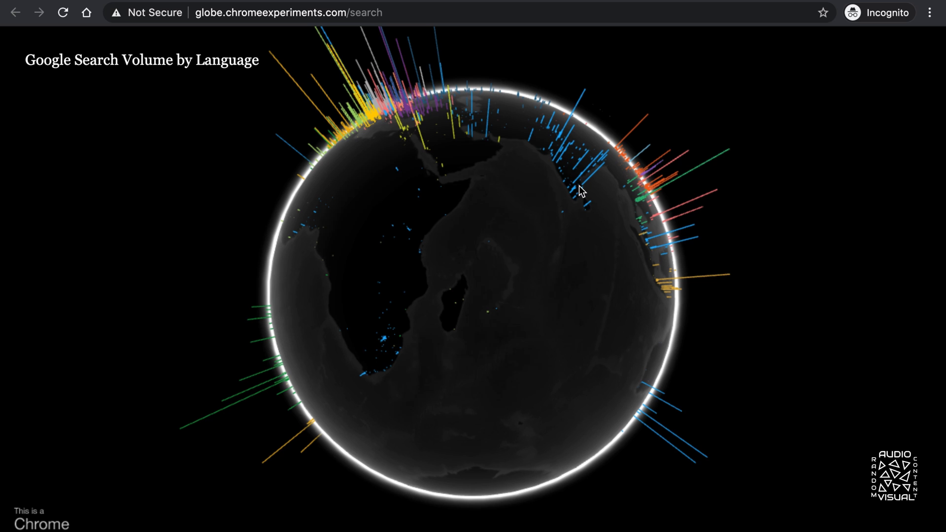
{"action": "mouse_move", "coordinate": [595, 167]}
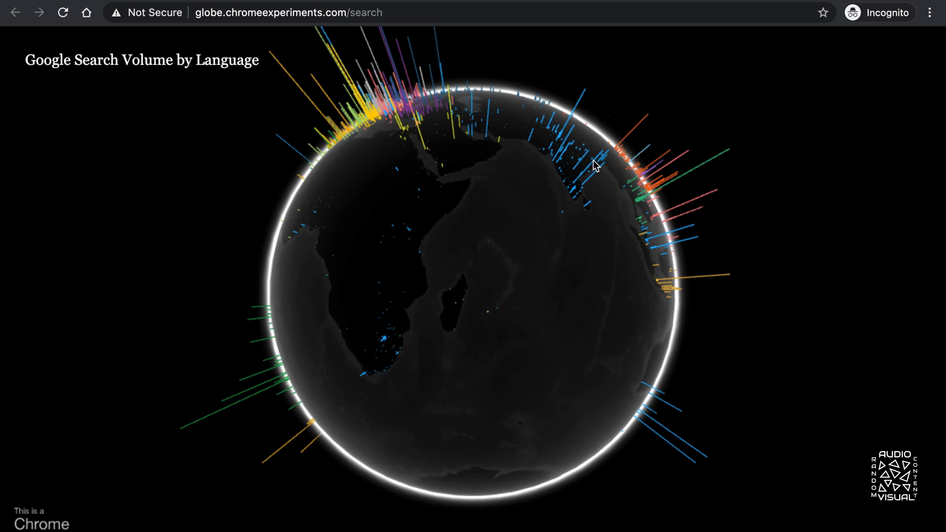
{"action": "left_click", "coordinate": [14, 11]}
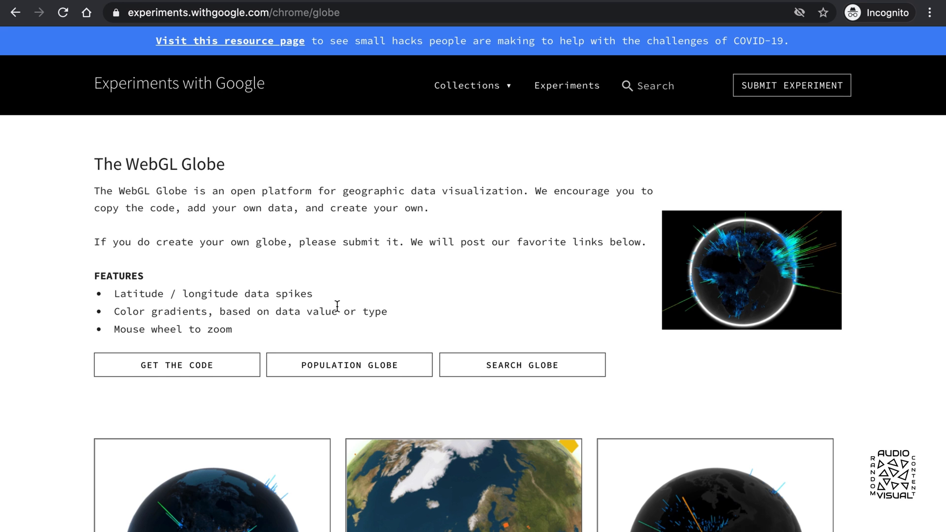
Step: Follow GET THE CODE to the dataarts/webgl-globe repository and read the README's Data Format and Basic Usage sections
{"action": "scroll", "scroll_direction": "down", "scroll_amount": 3}
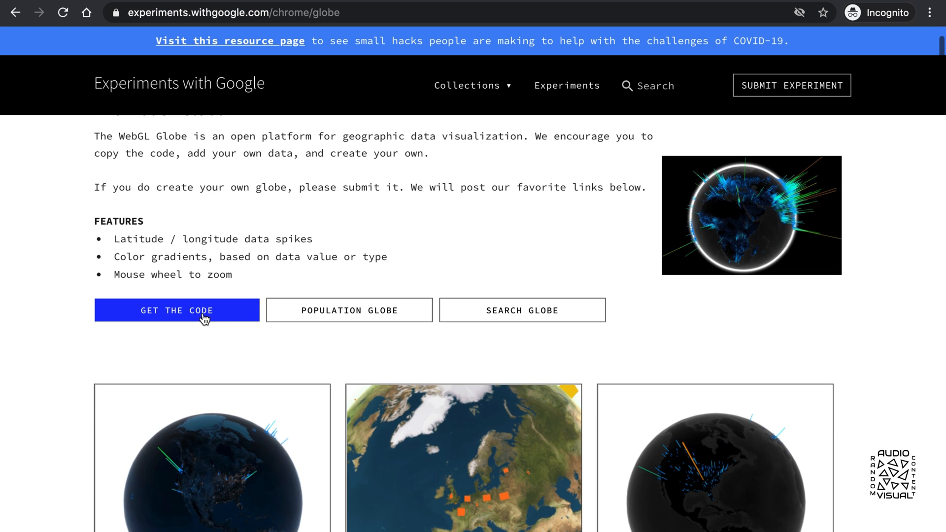
{"action": "left_click", "coordinate": [176, 310]}
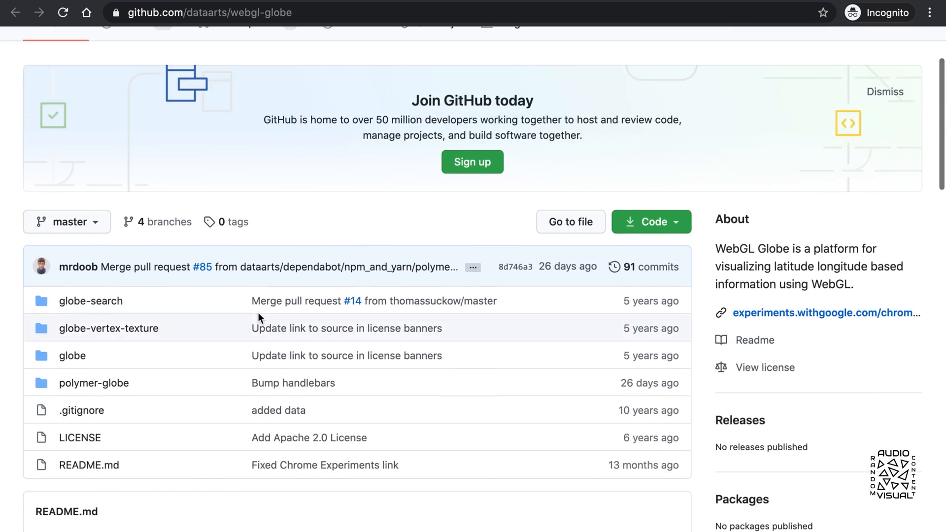
{"action": "scroll", "scroll_direction": "down", "scroll_amount": 3}
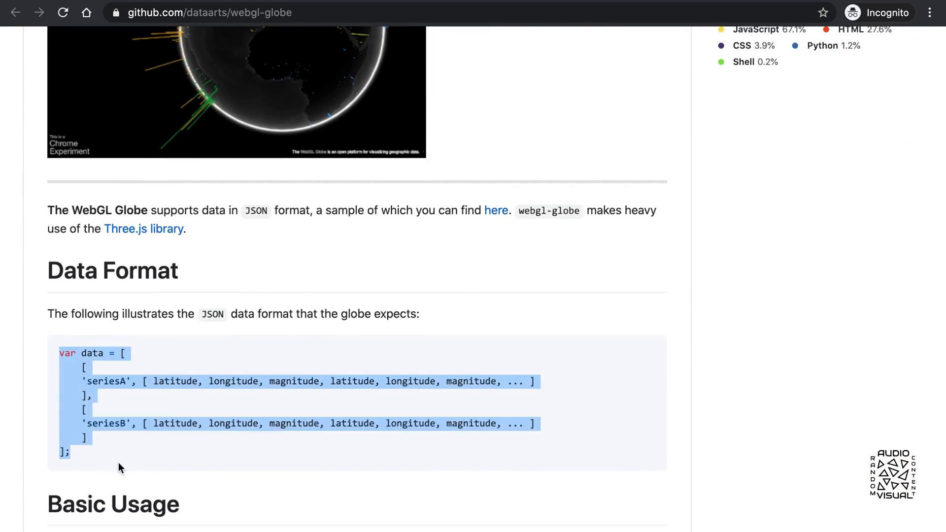
{"action": "scroll", "scroll_direction": "down", "scroll_amount": 3}
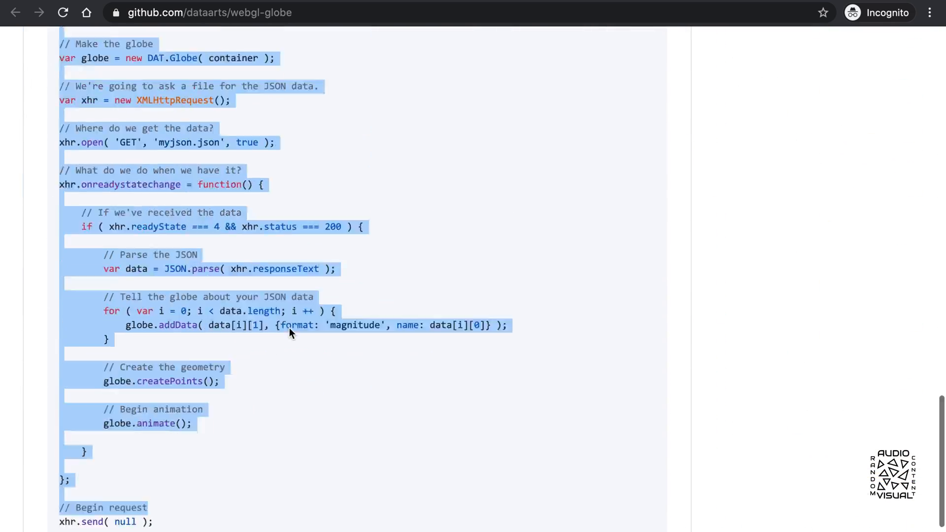